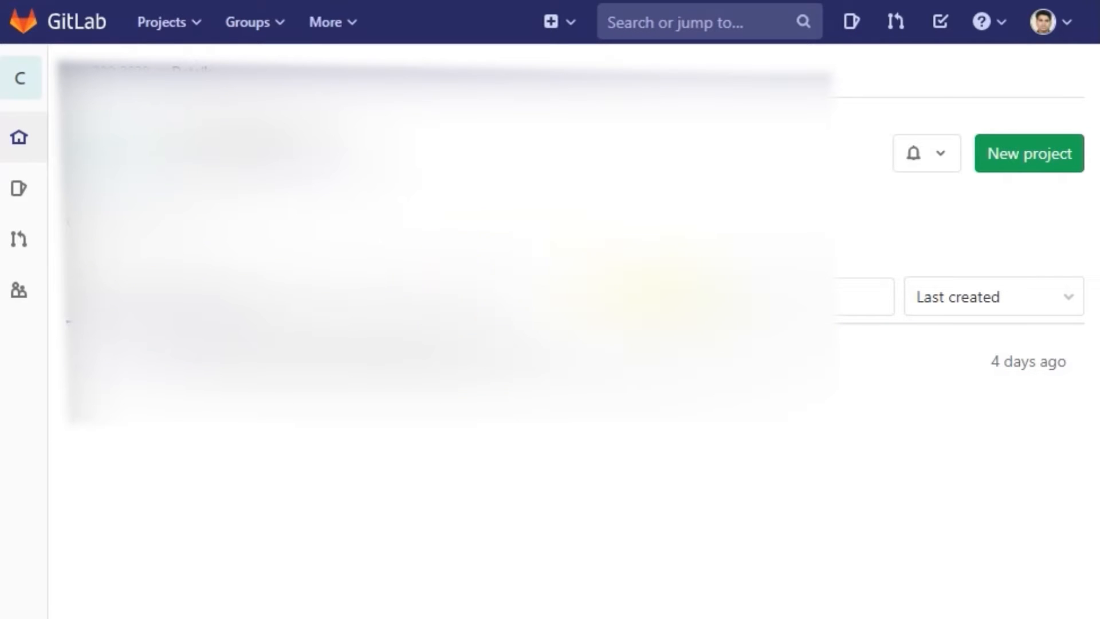
# Go from the GitLab avatar menu through Settings to the Access Tokens page
pyautogui.click(1047, 21)
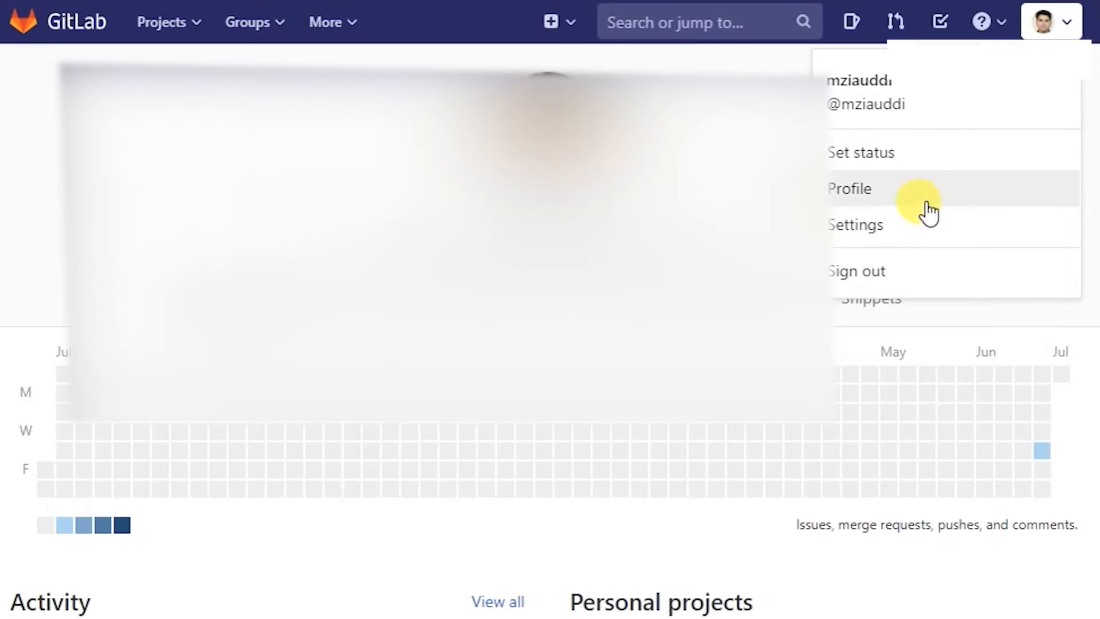
pyautogui.click(849, 188)
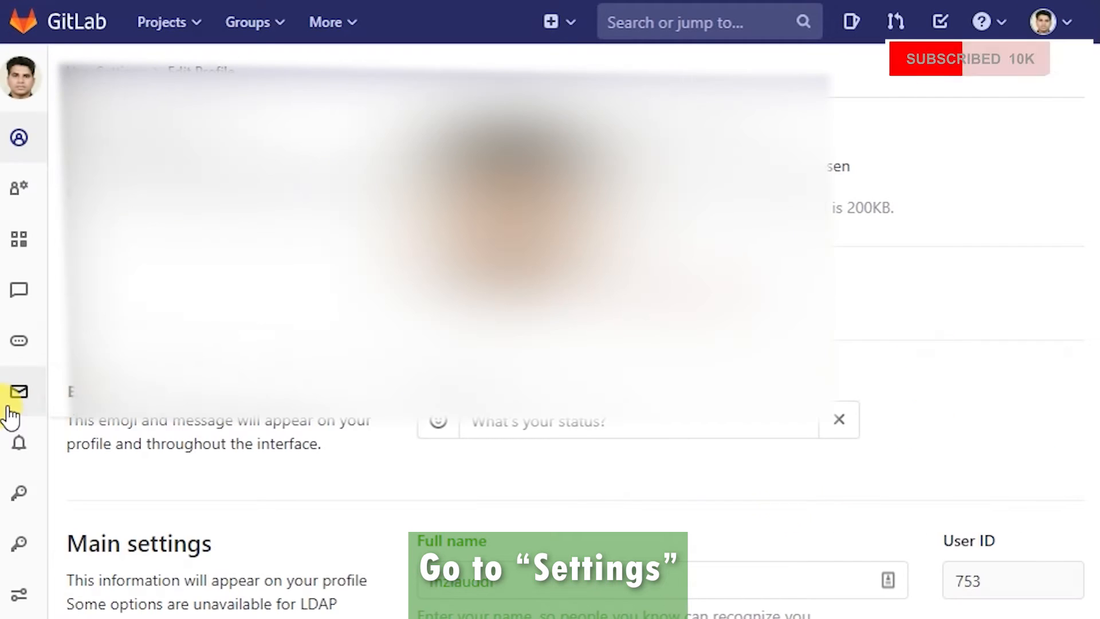
pyautogui.click(19, 245)
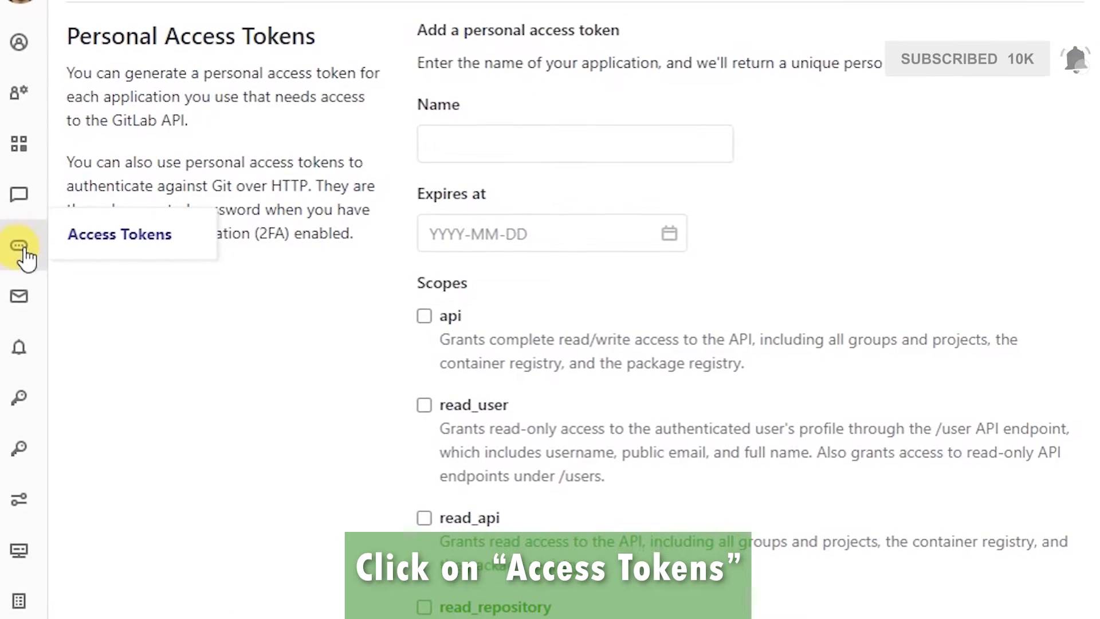
# Create token 'deleteme' with api, read_user, read_api, read_repository and write_repository scopes
pyautogui.click(574, 144)
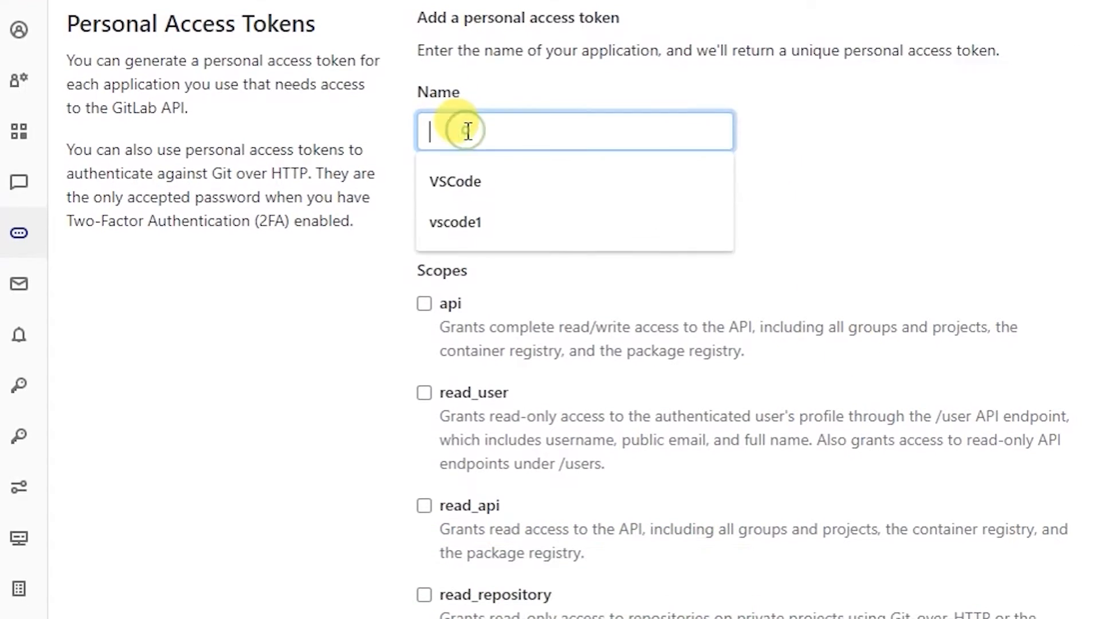
pyautogui.scroll(-3)
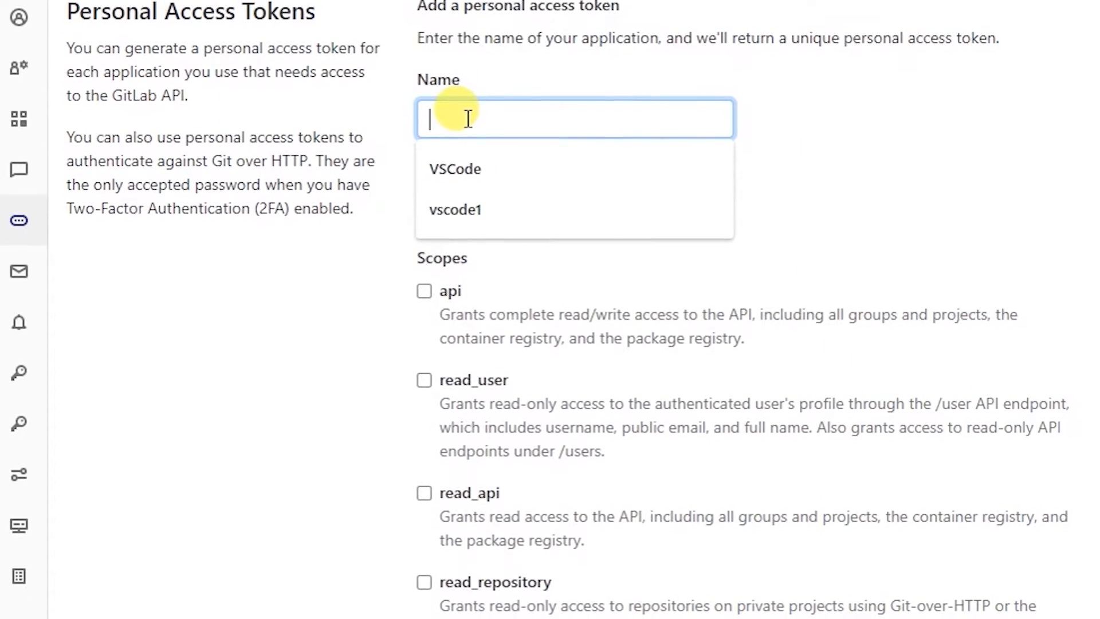
pyautogui.write('deleteme')
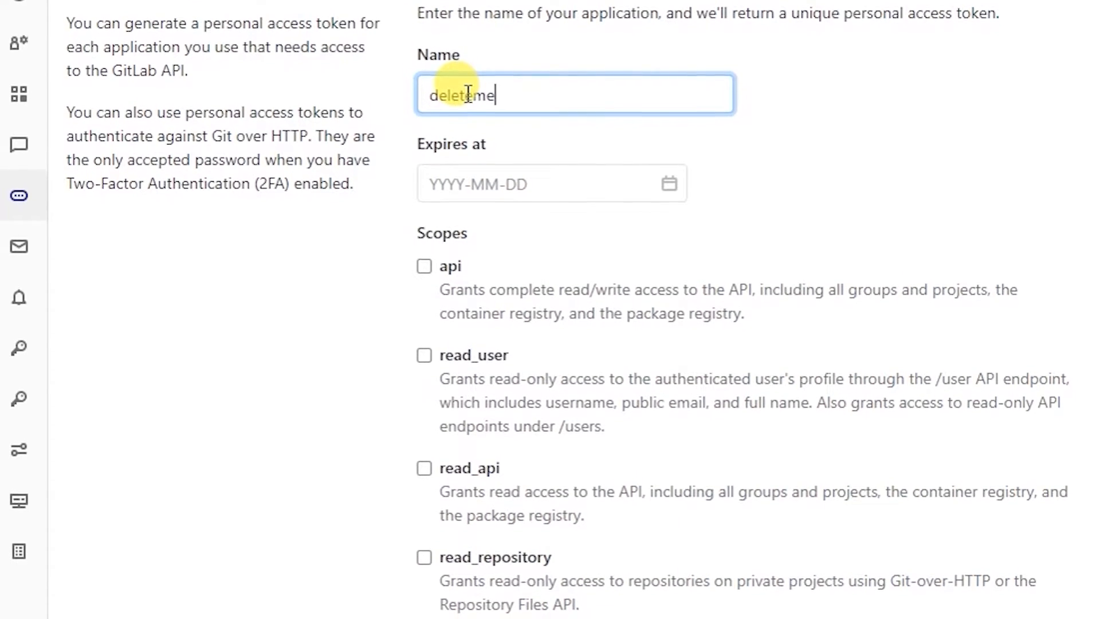
pyautogui.scroll(-3)
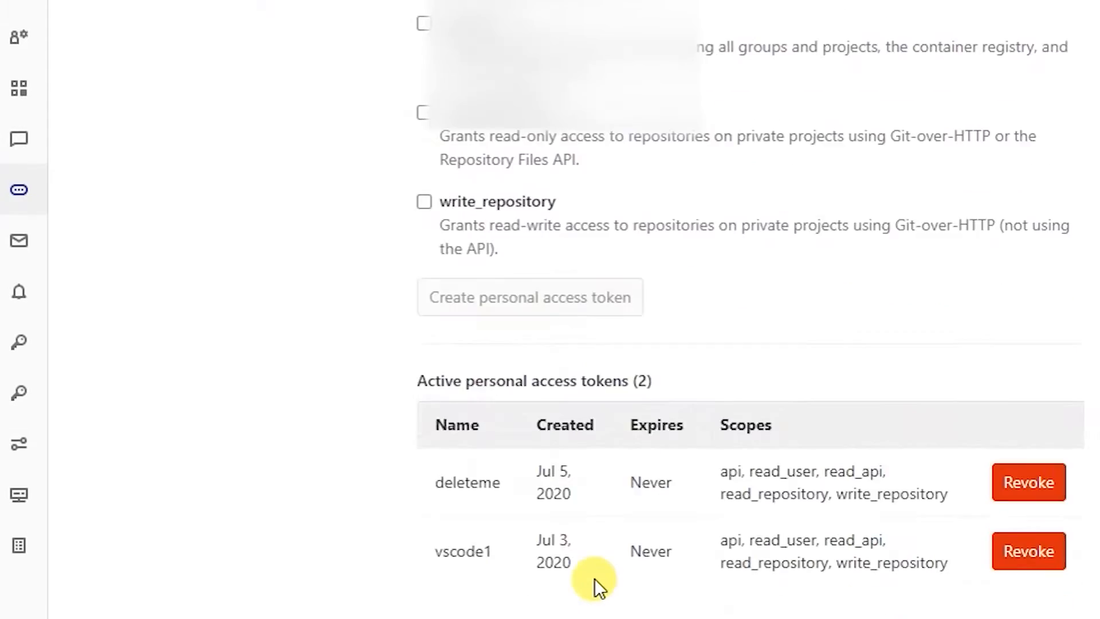
pyautogui.scroll(-3)
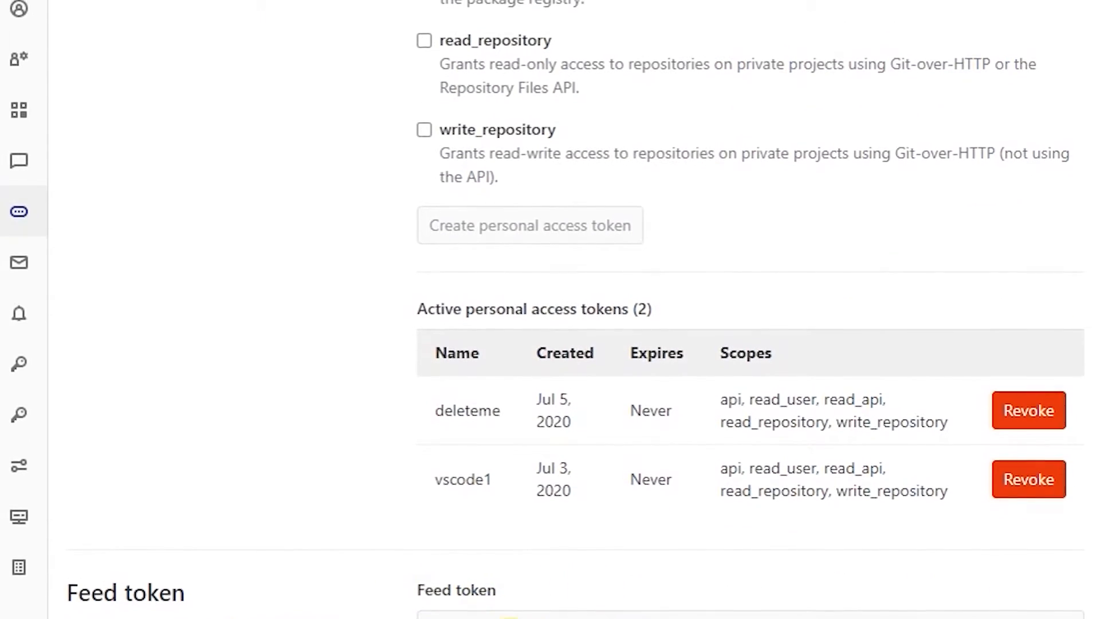
pyautogui.scroll(-3)
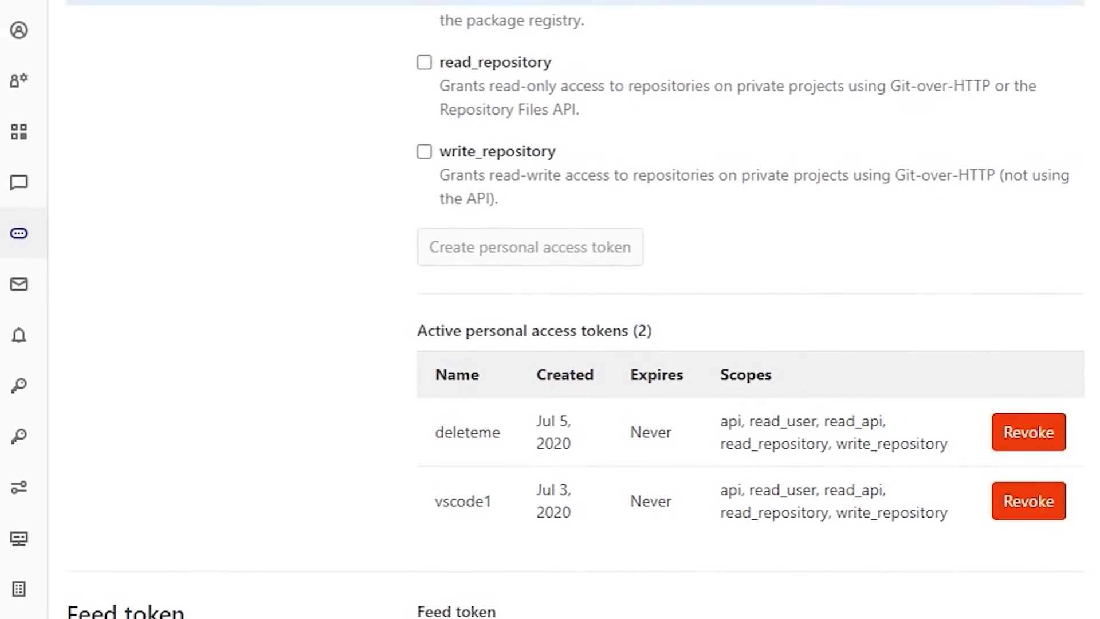
pyautogui.click(529, 247)
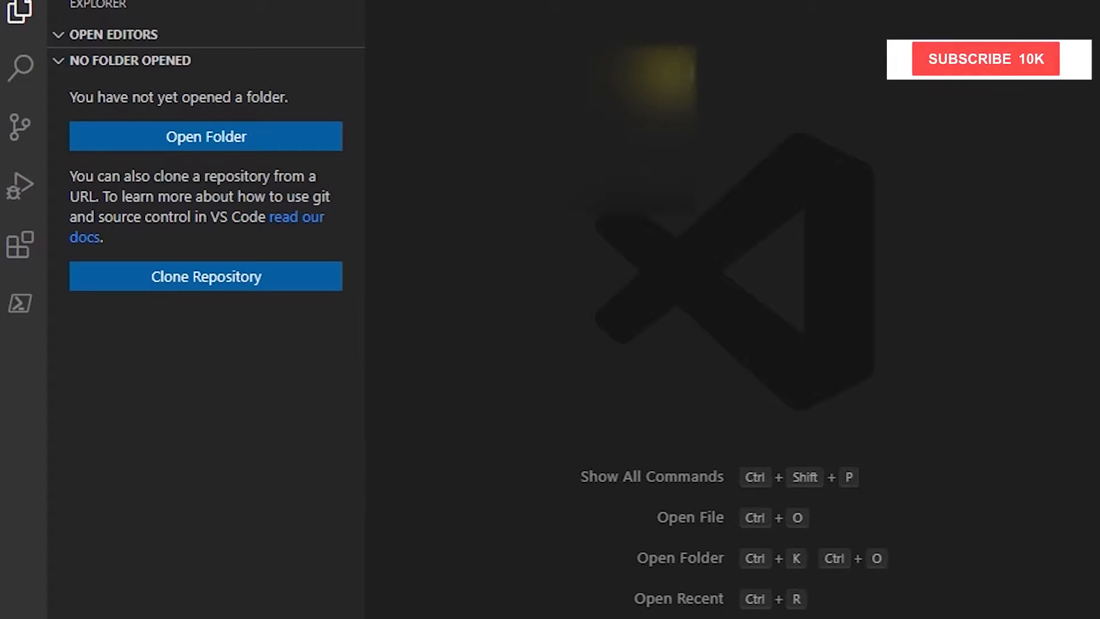
# Search the Extensions view for 'gitlab' to show GitLab Workflow's details
pyautogui.click(985, 58)
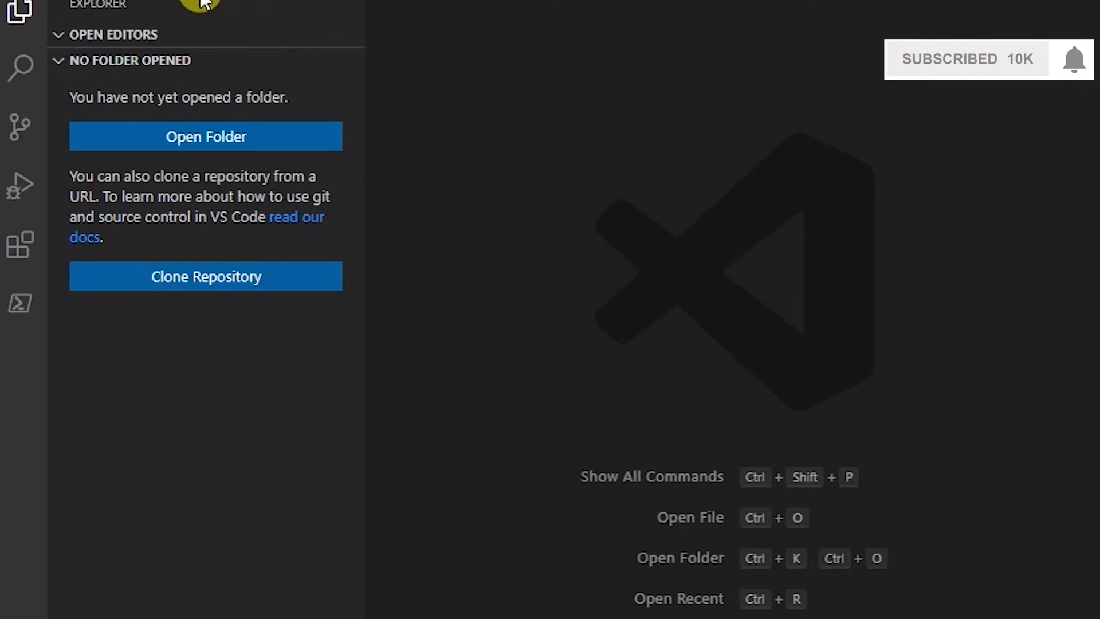
pyautogui.moveTo(21, 244)
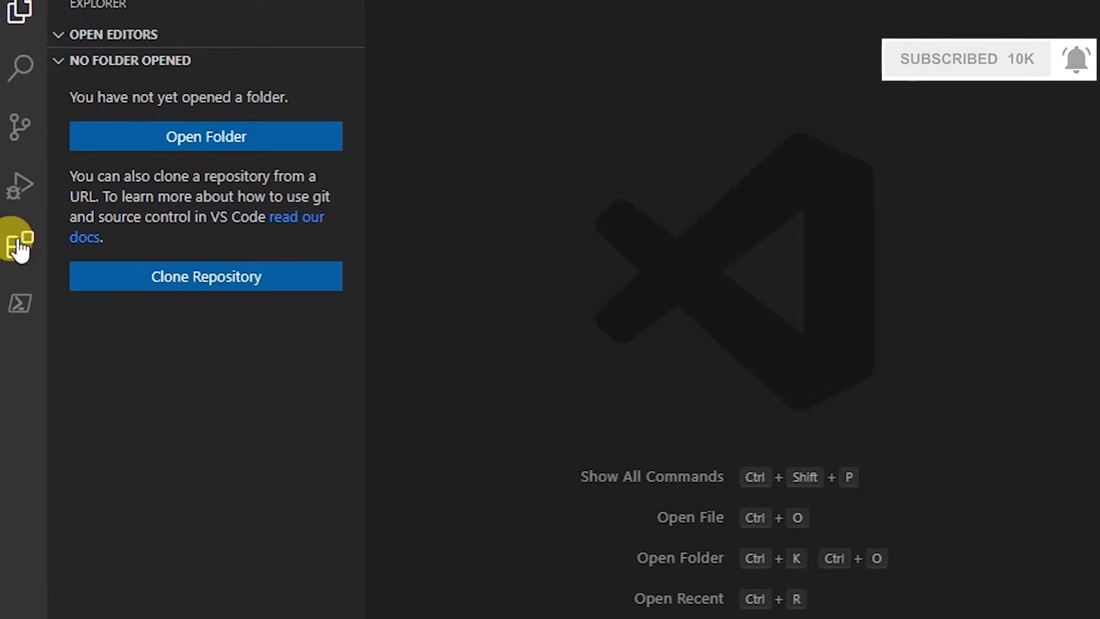
pyautogui.click(21, 244)
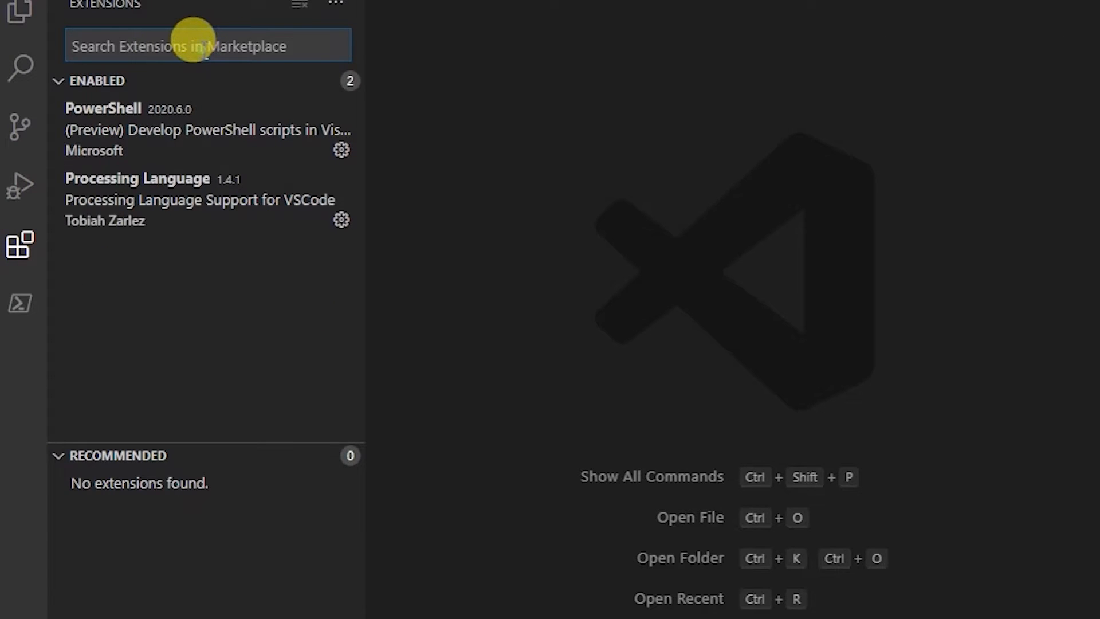
pyautogui.write('gitlab')
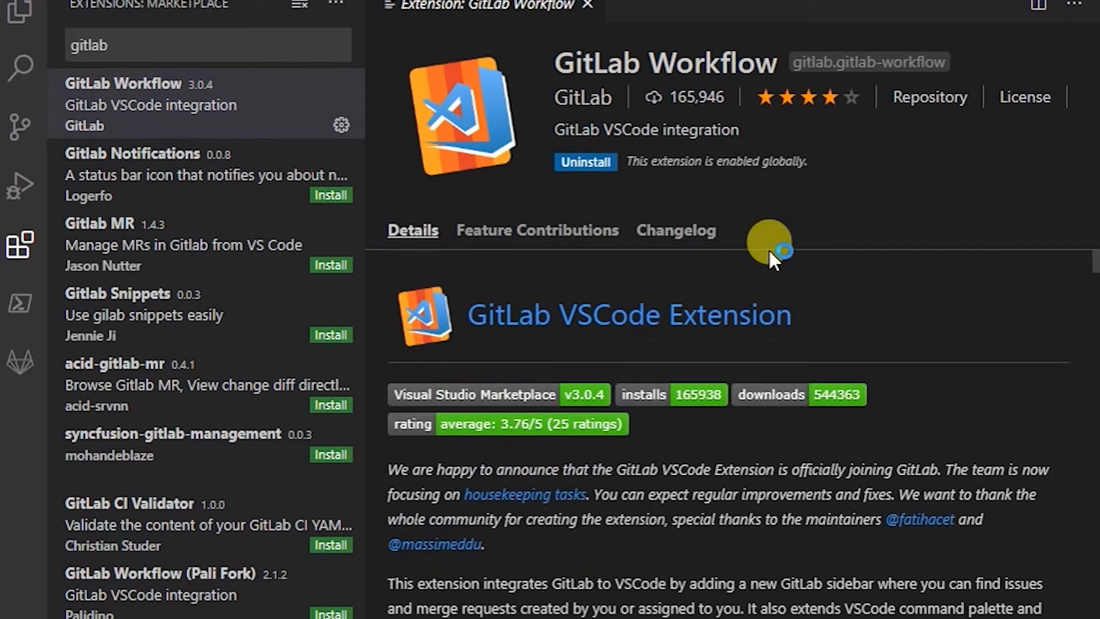
pyautogui.scroll(-3)
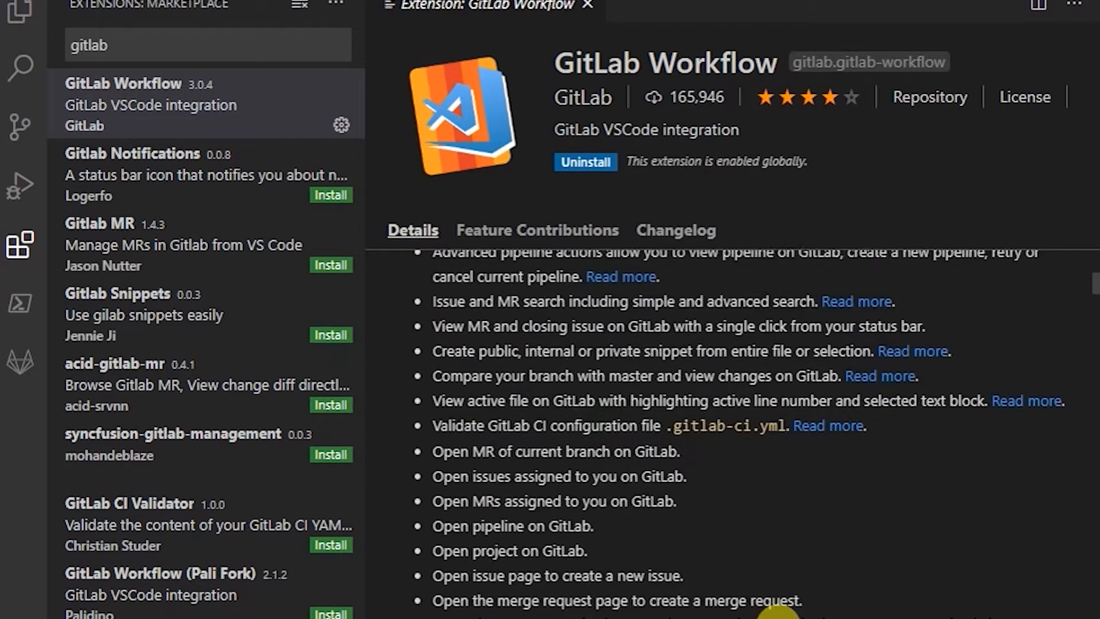
pyautogui.scroll(-3)
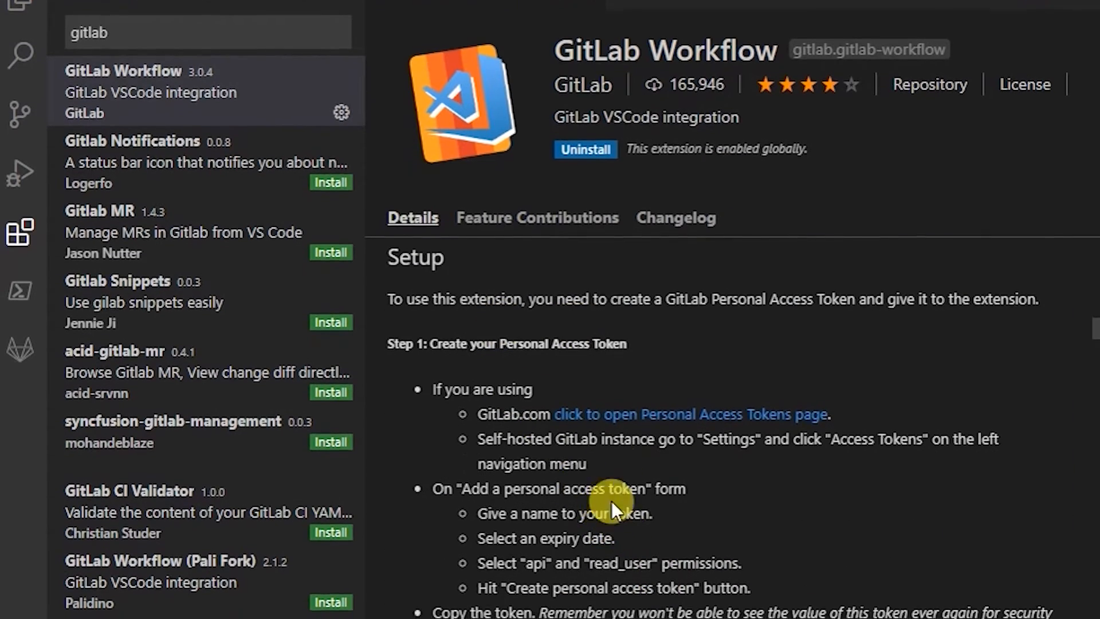
pyautogui.scroll(-3)
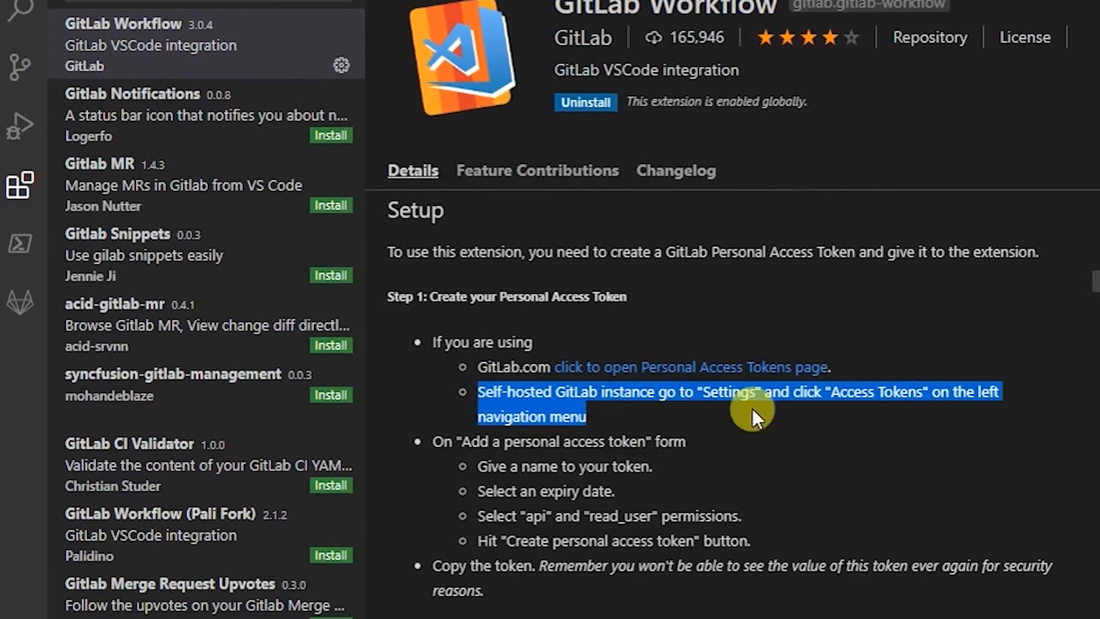
pyautogui.scroll(-3)
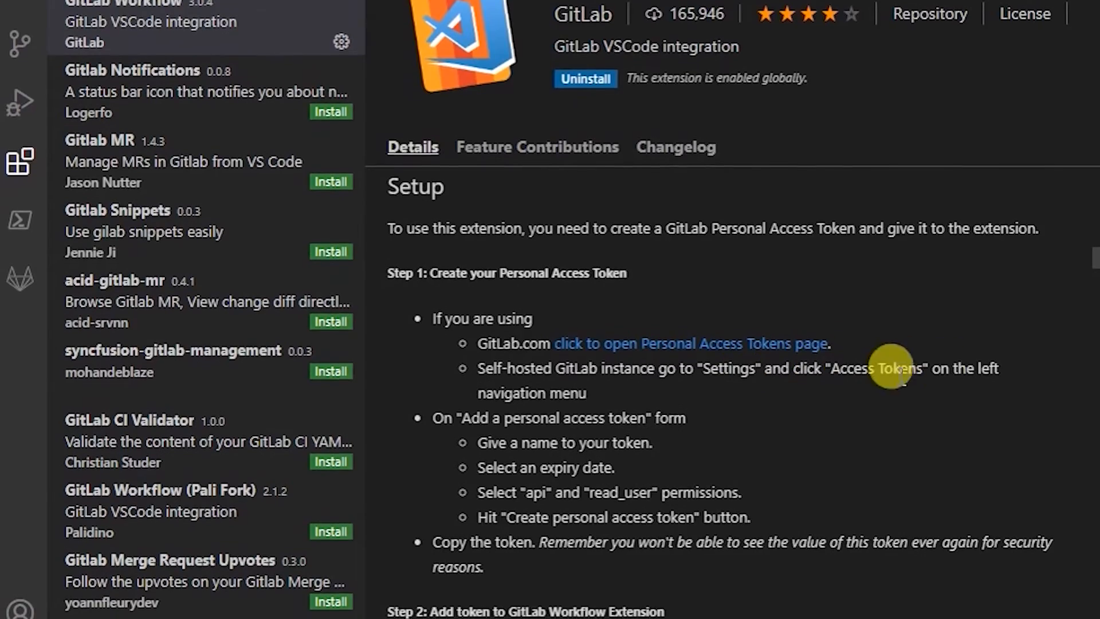
pyautogui.scroll(-3)
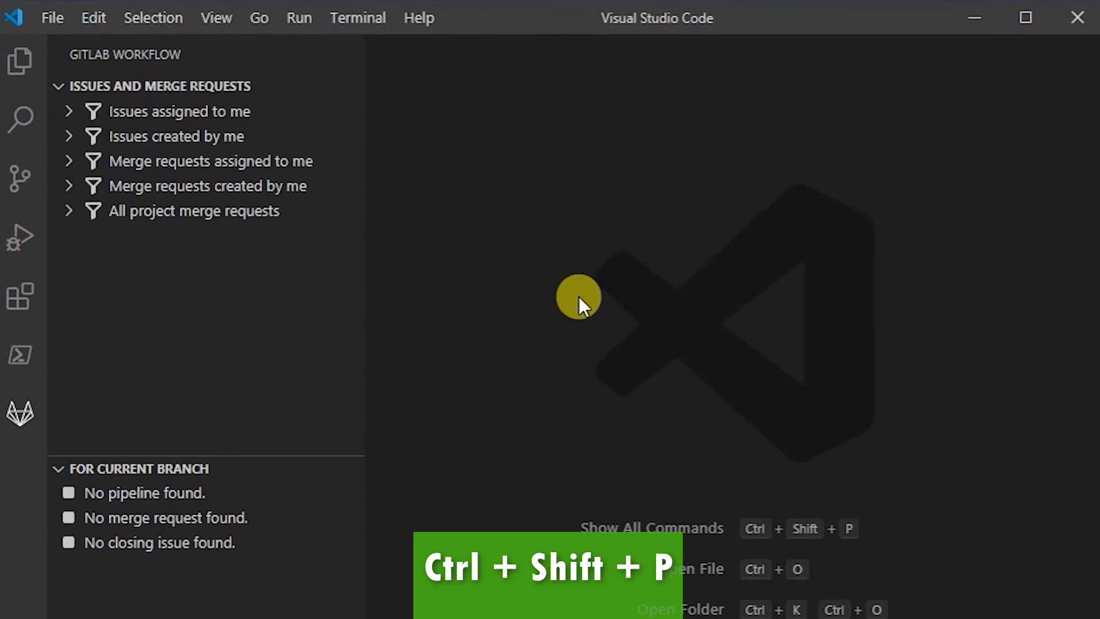
pyautogui.write('gitlab acc')
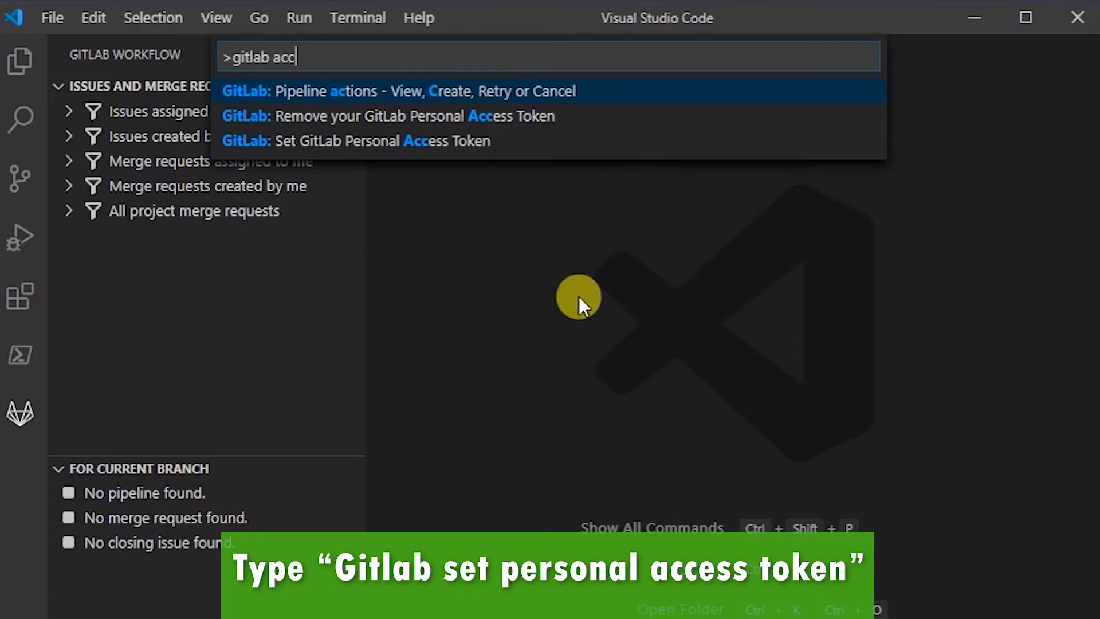
pyautogui.moveTo(407, 147)
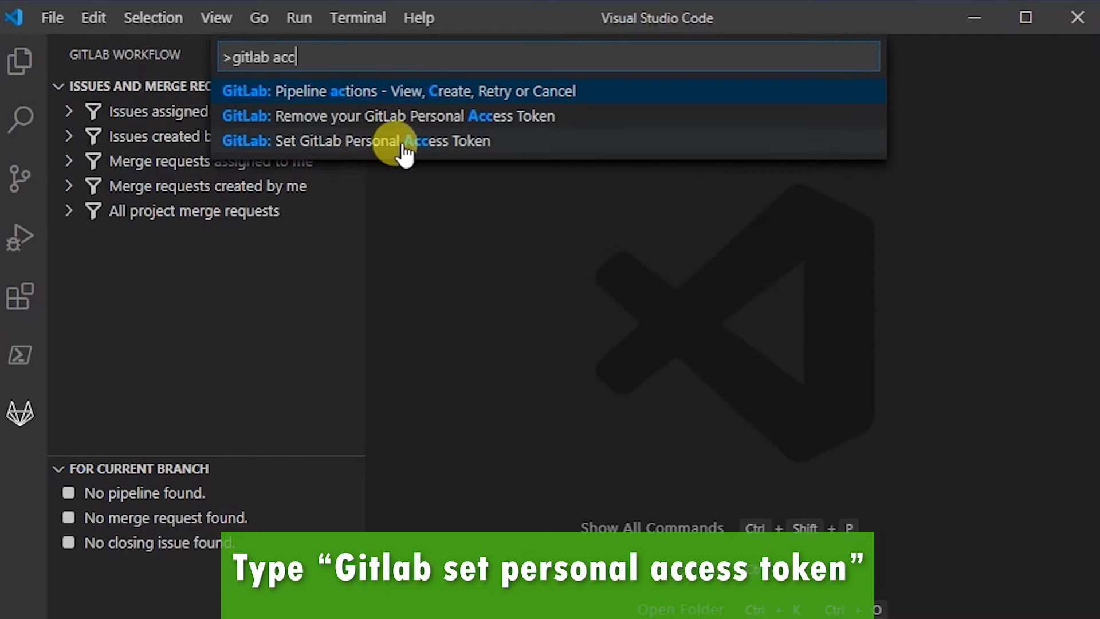
pyautogui.click(383, 140)
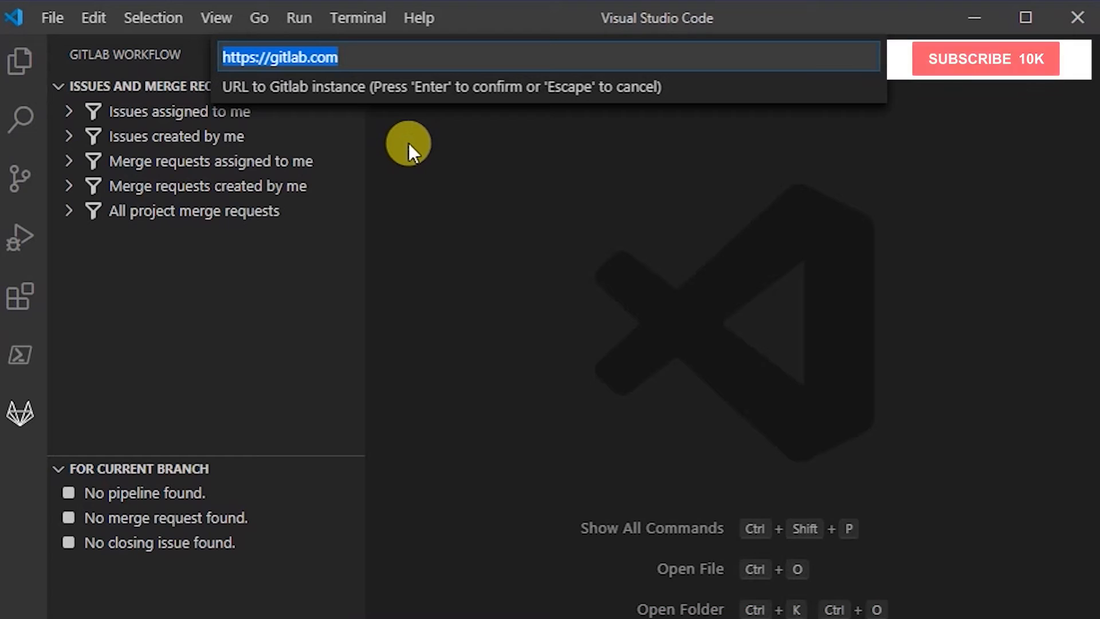
pyautogui.click(985, 59)
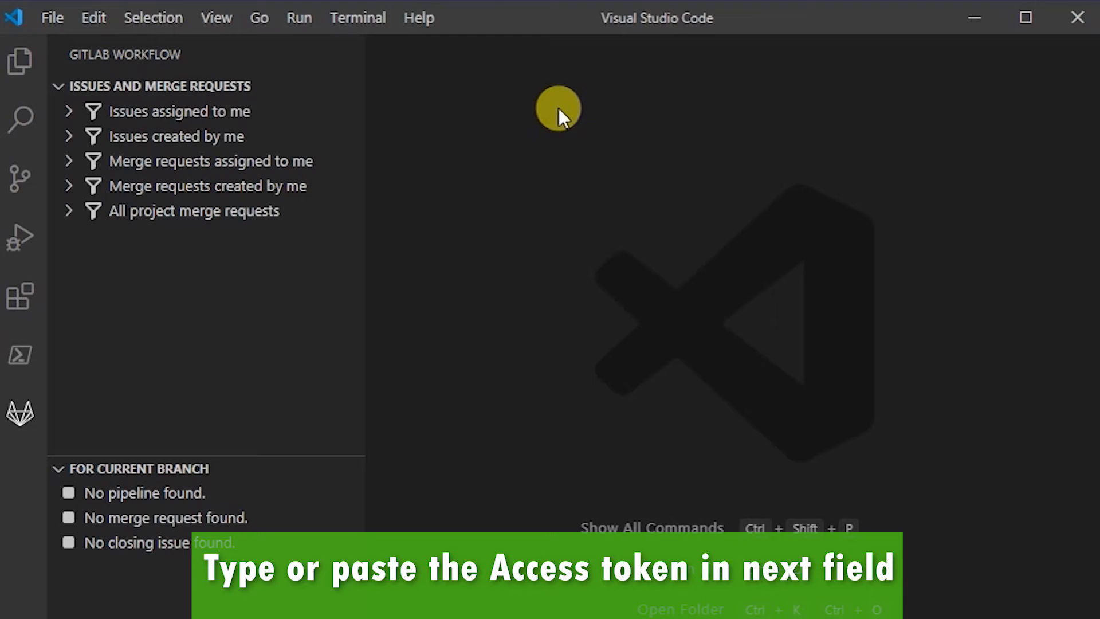
pyautogui.moveTo(521, 440)
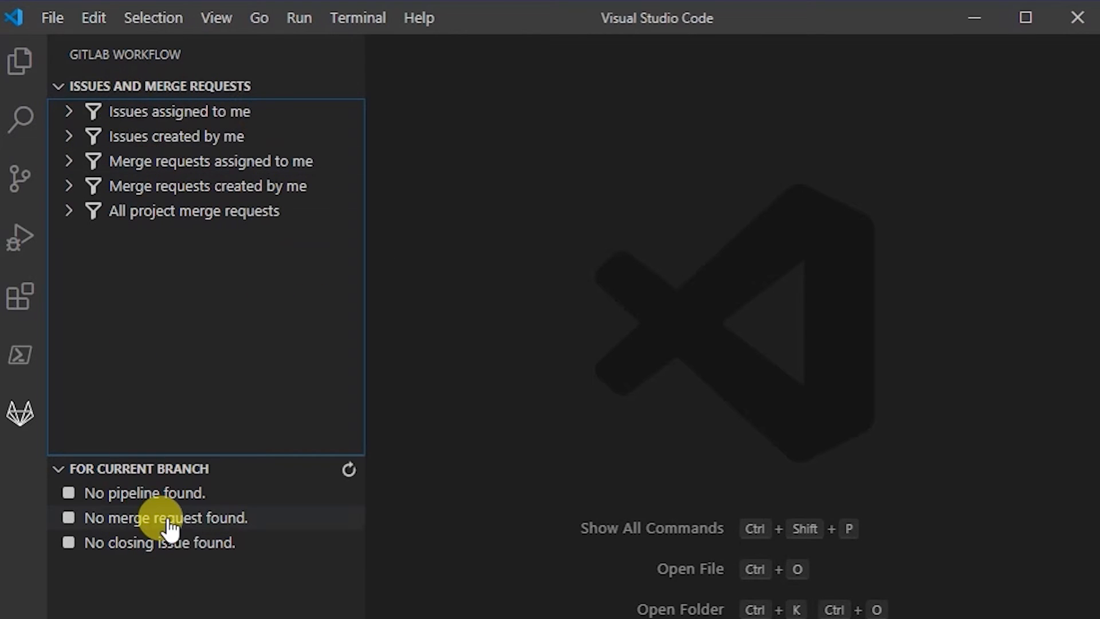
# Clone a repository from Source Control into C:\temp\gitlab
pyautogui.click(21, 179)
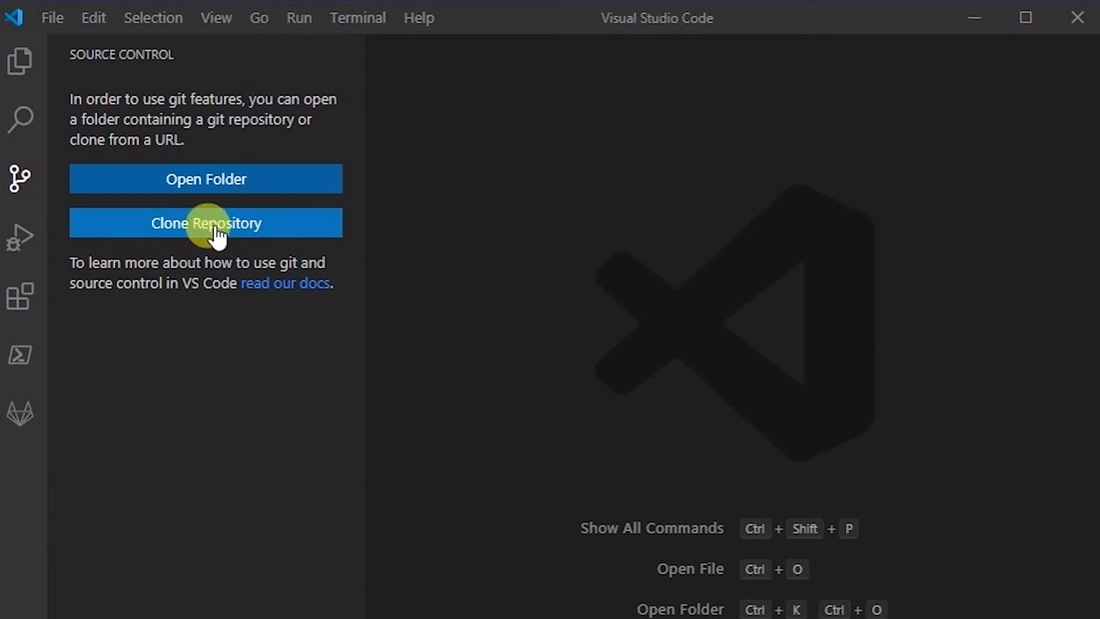
pyautogui.click(206, 223)
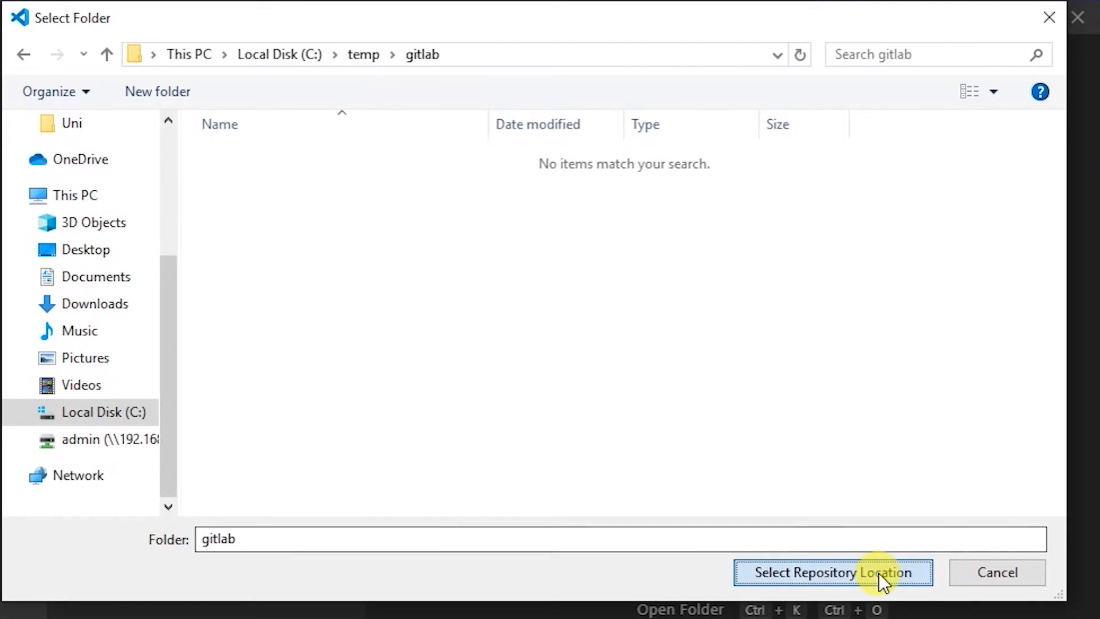
pyautogui.click(833, 572)
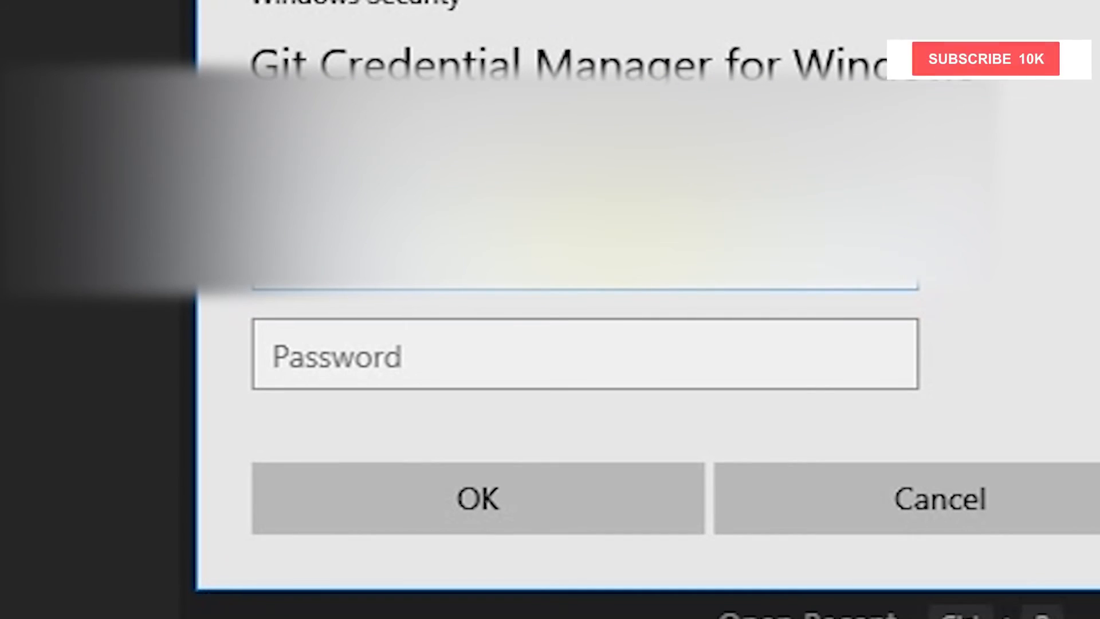
# Enter the account credentials in Git Credential Manager and confirm with OK
pyautogui.click(985, 58)
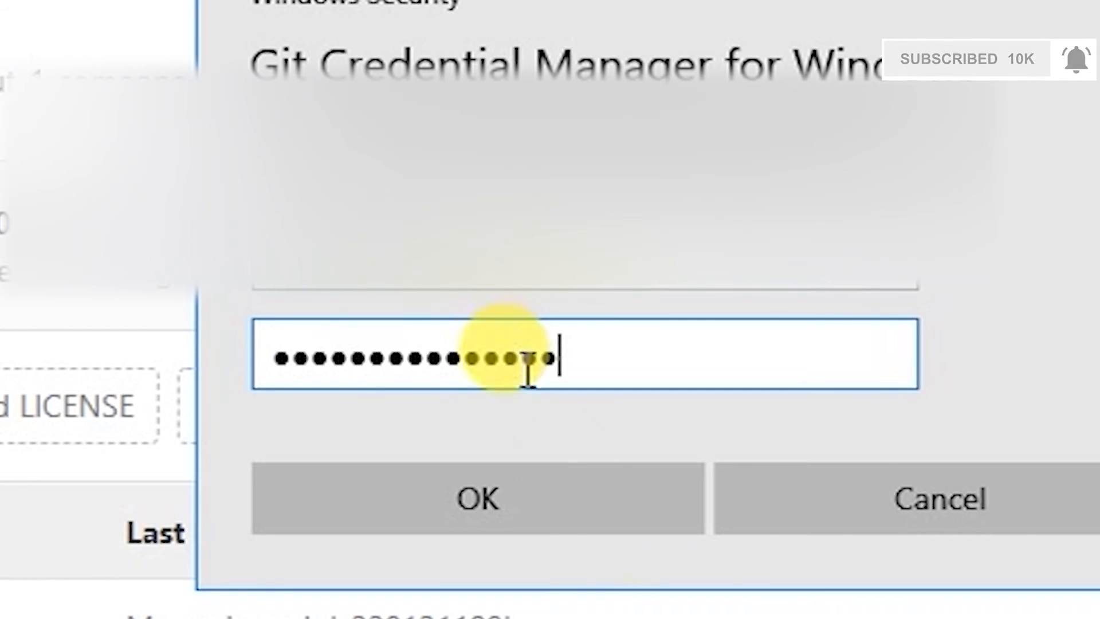
pyautogui.click(478, 498)
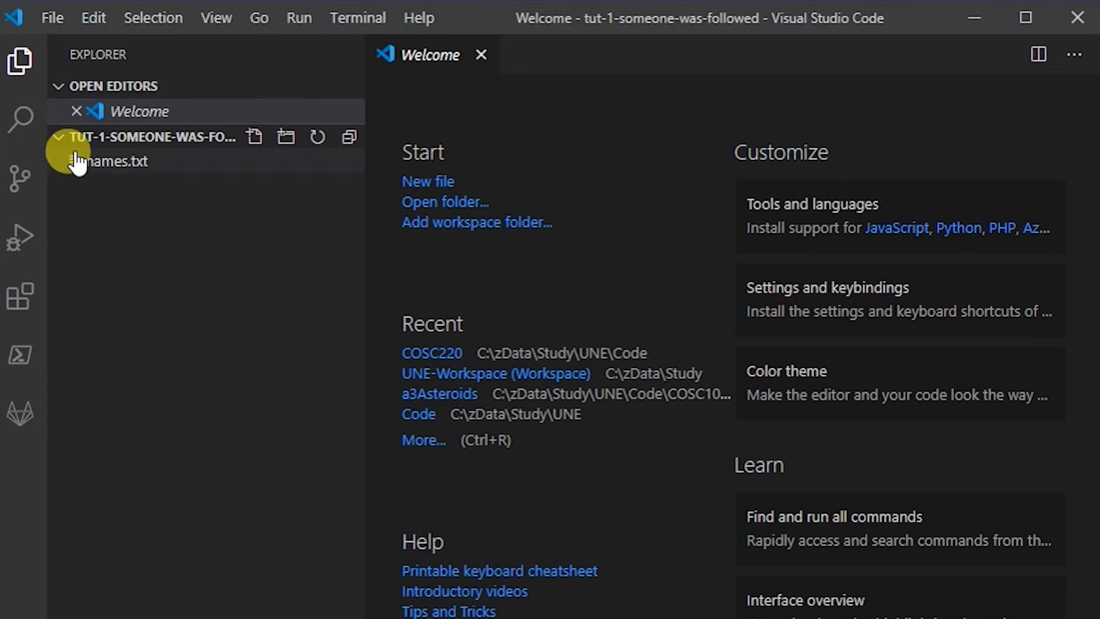
# Open names.txt from the tut-1-someone-was-followed Explorer, then close its tab
pyautogui.doubleClick(115, 161)
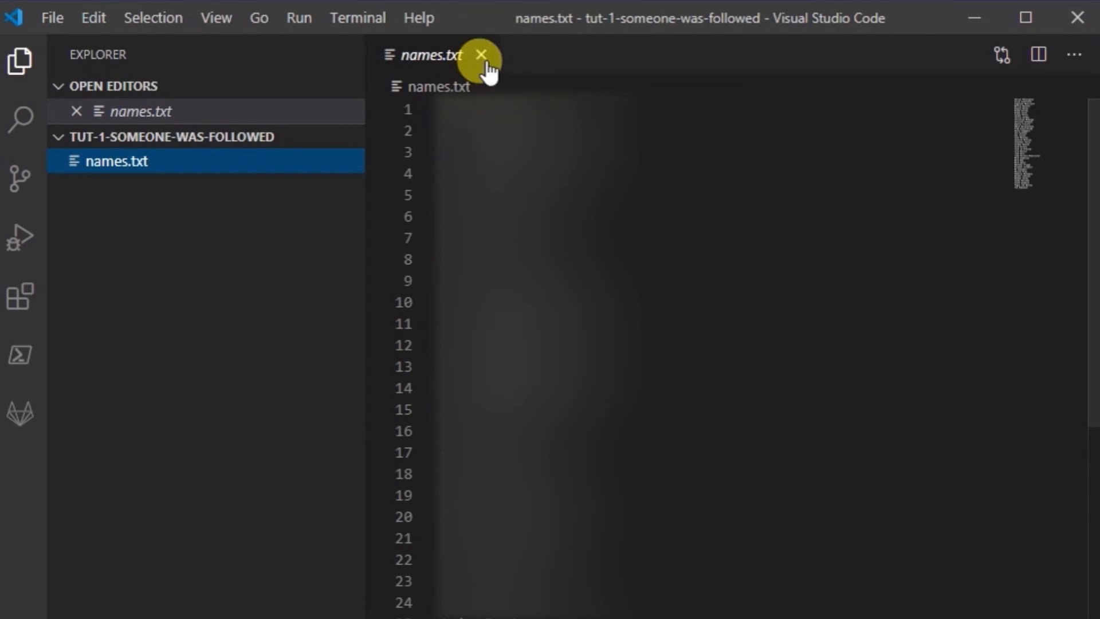
pyautogui.click(482, 55)
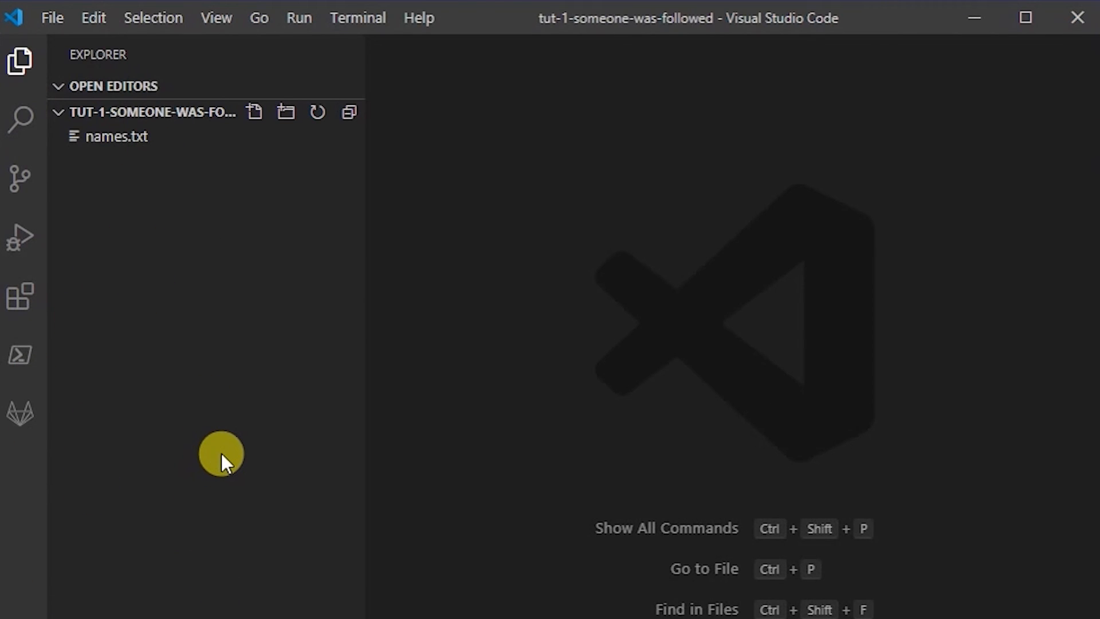
pyautogui.moveTo(209, 488)
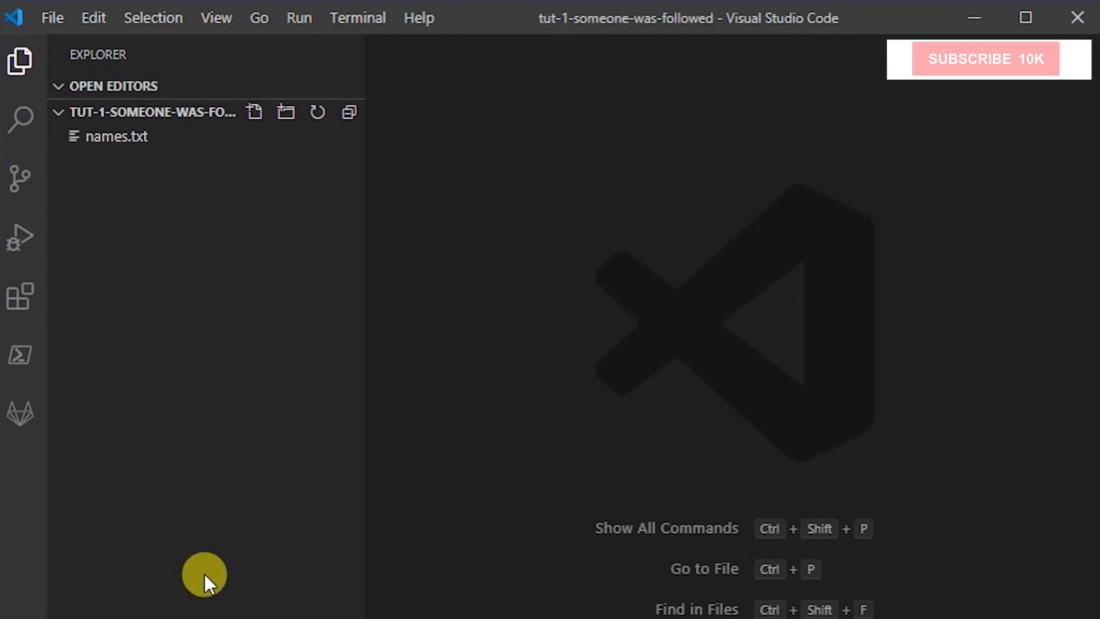
pyautogui.click(984, 59)
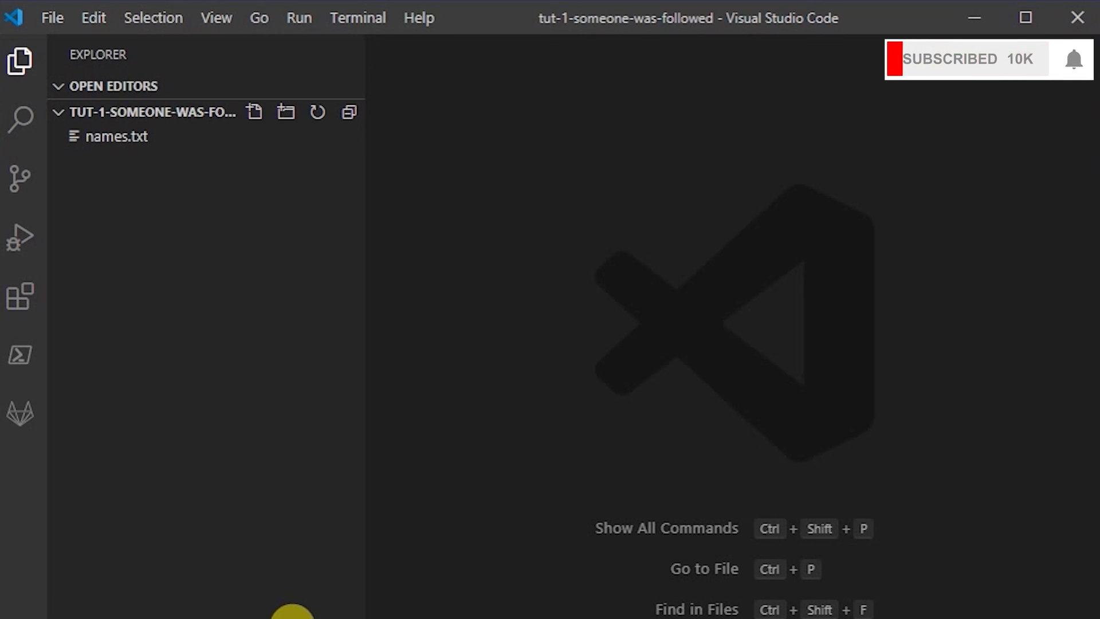